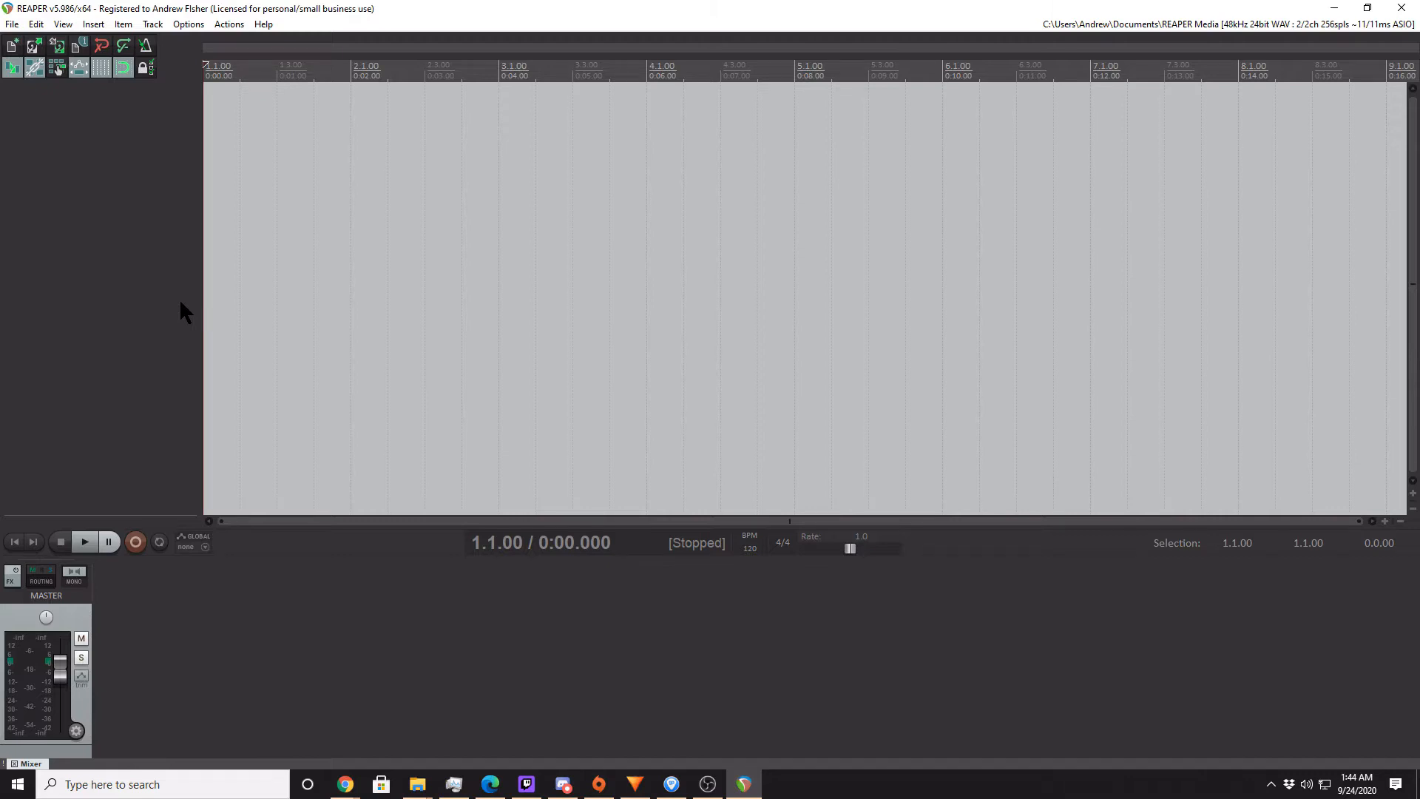
mouse_move(118, 273)
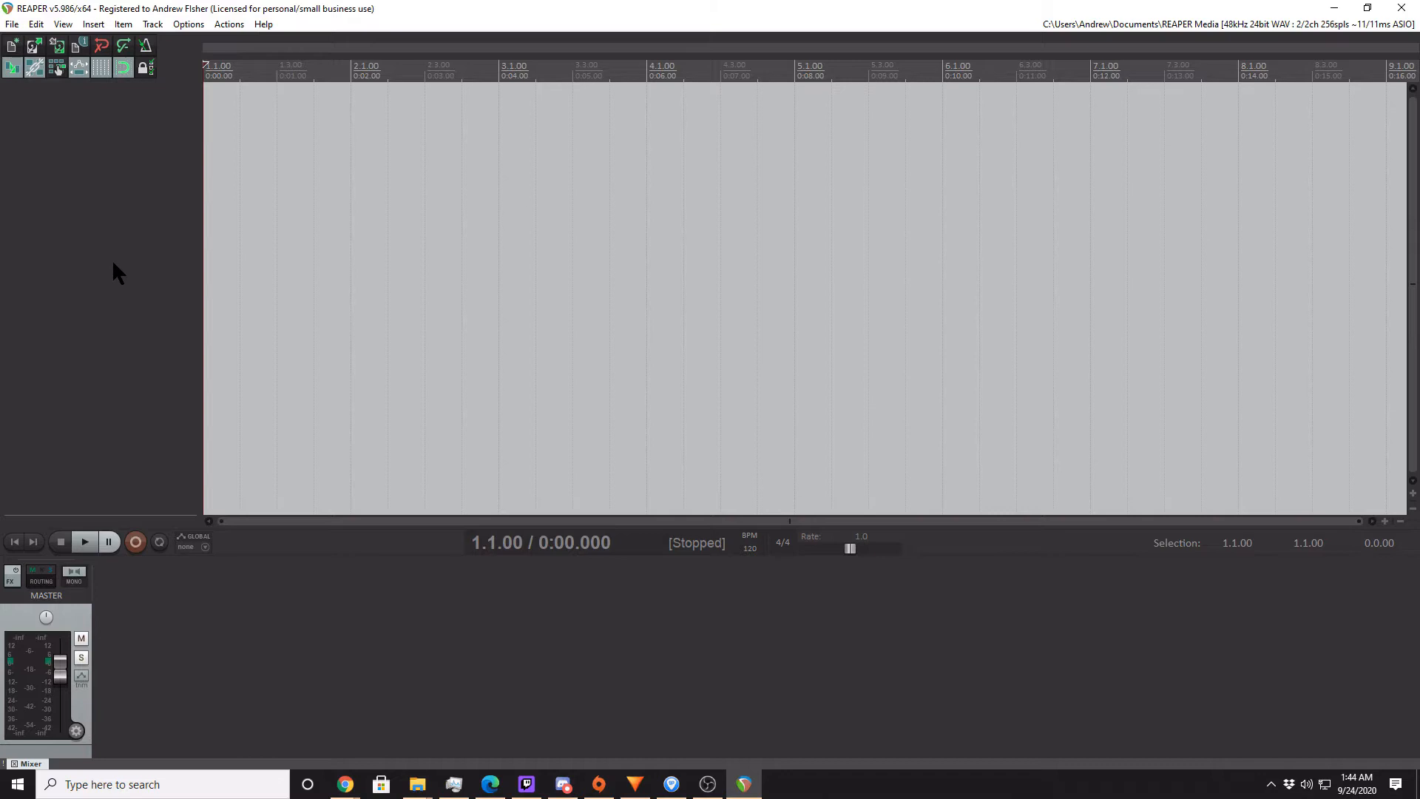
mouse_move(186, 199)
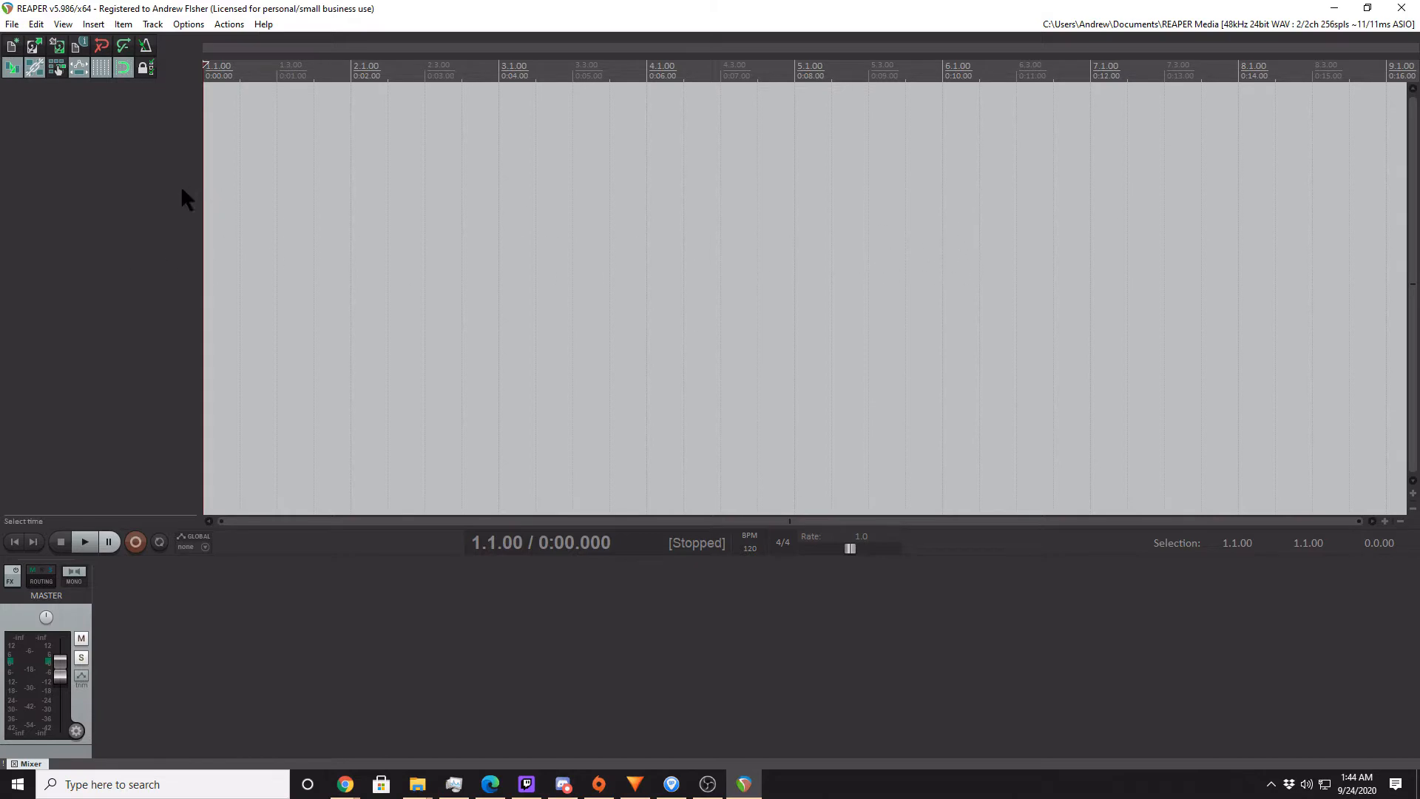
mouse_move(111, 168)
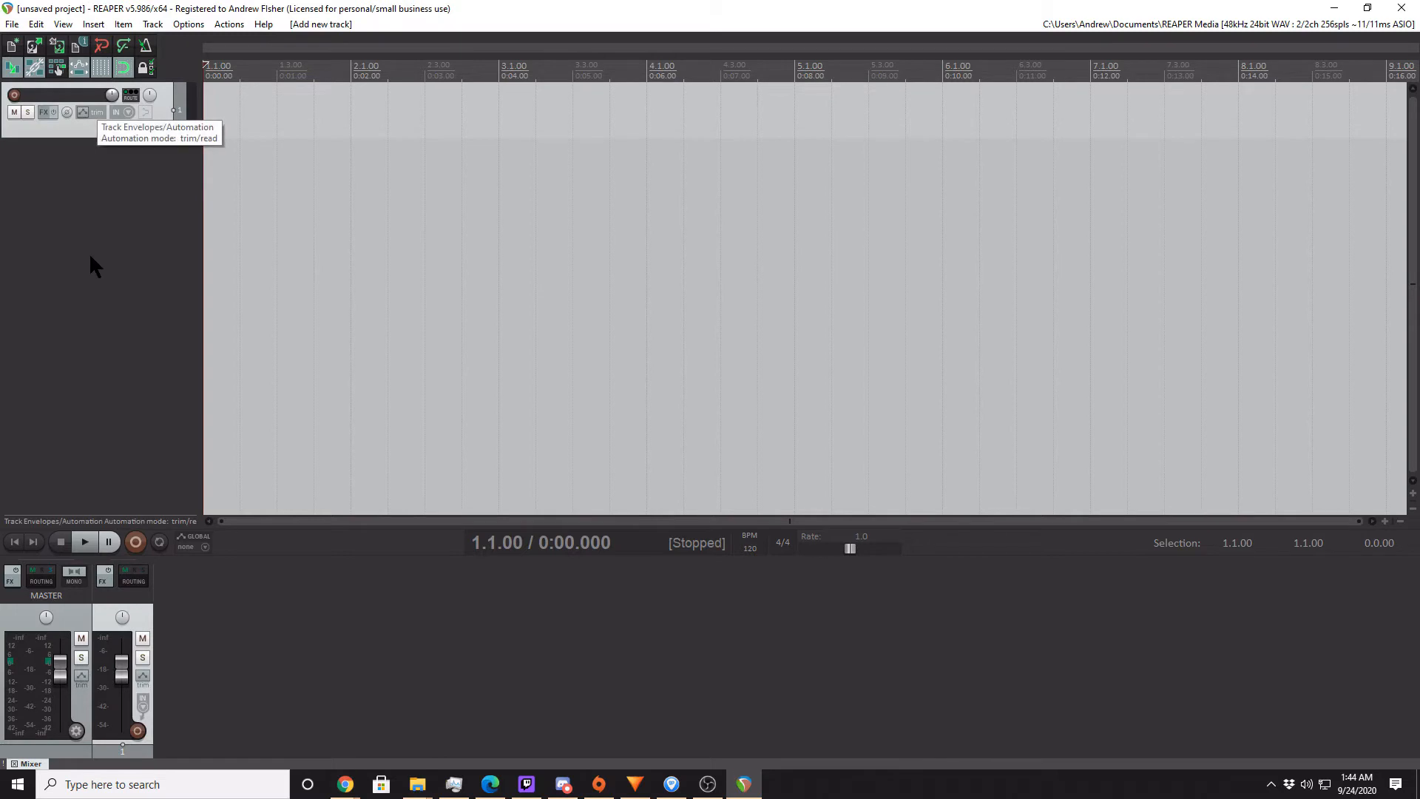
mouse_move(133, 143)
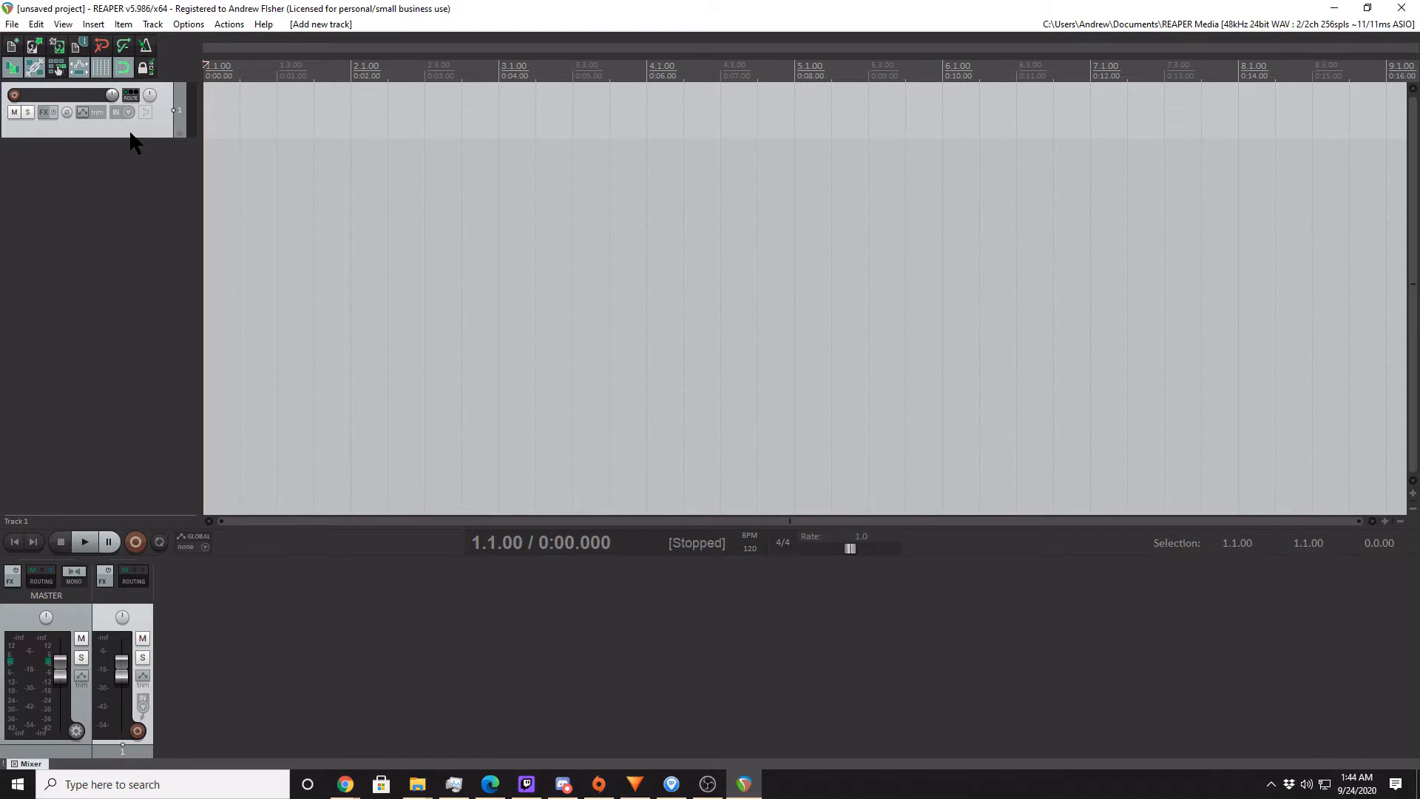
mouse_move(141, 138)
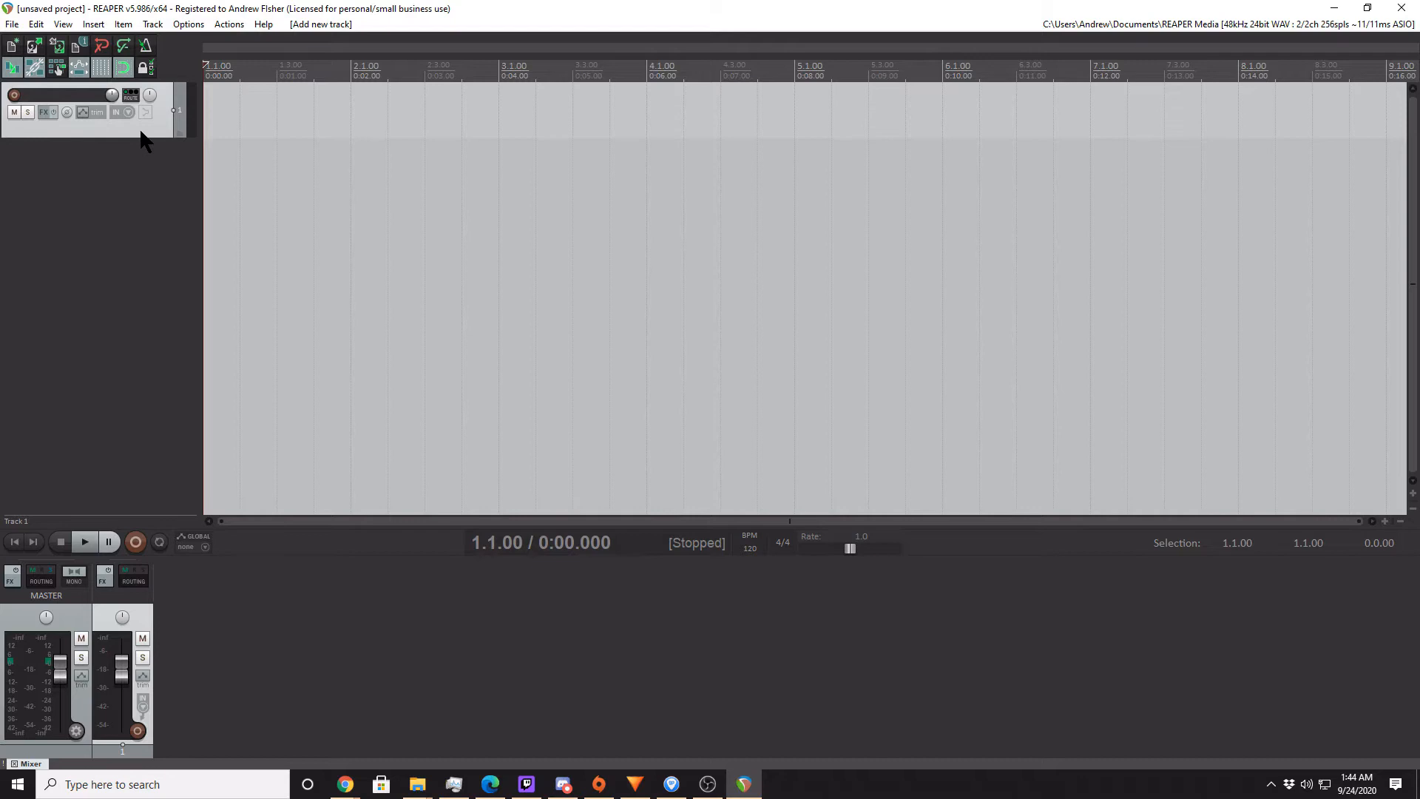
mouse_move(116, 134)
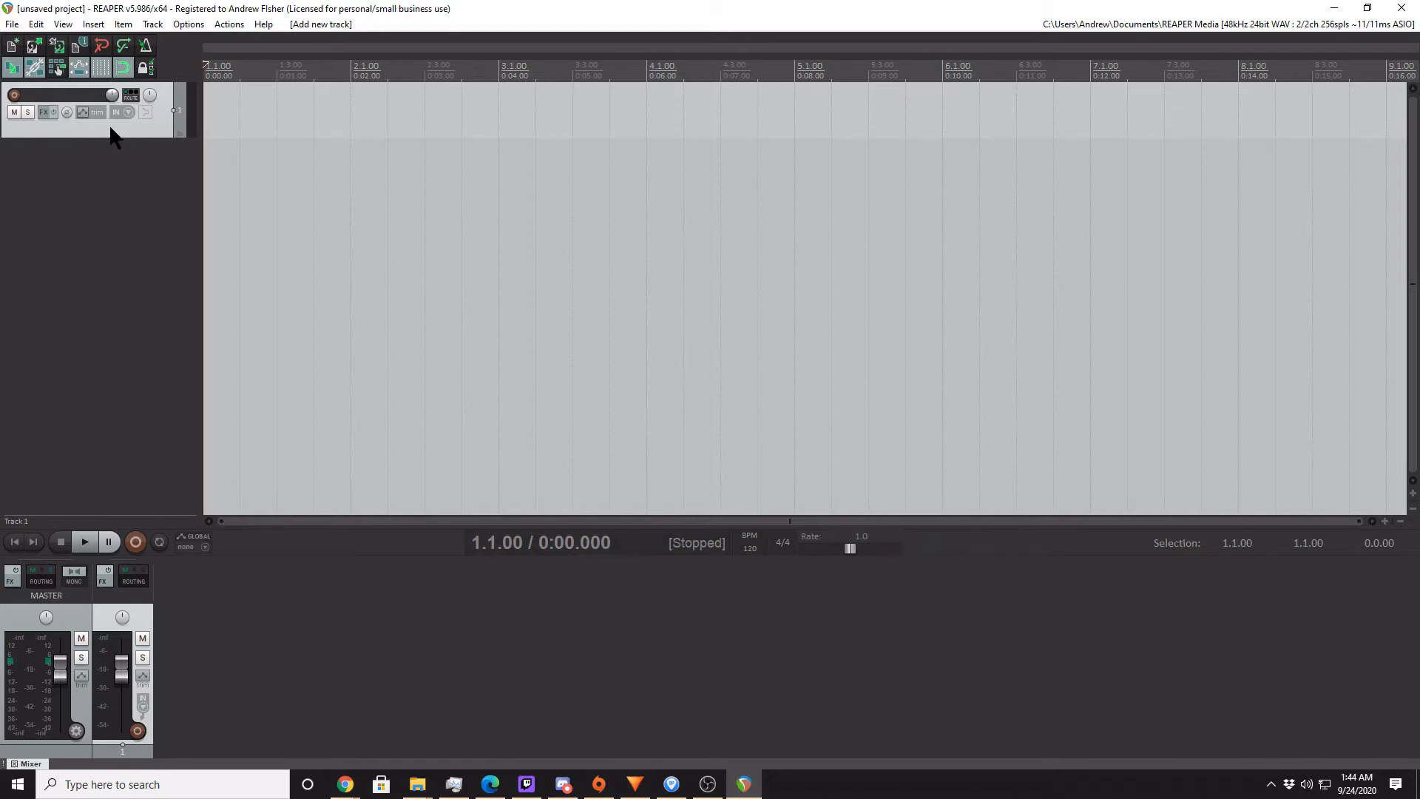
mouse_move(89, 137)
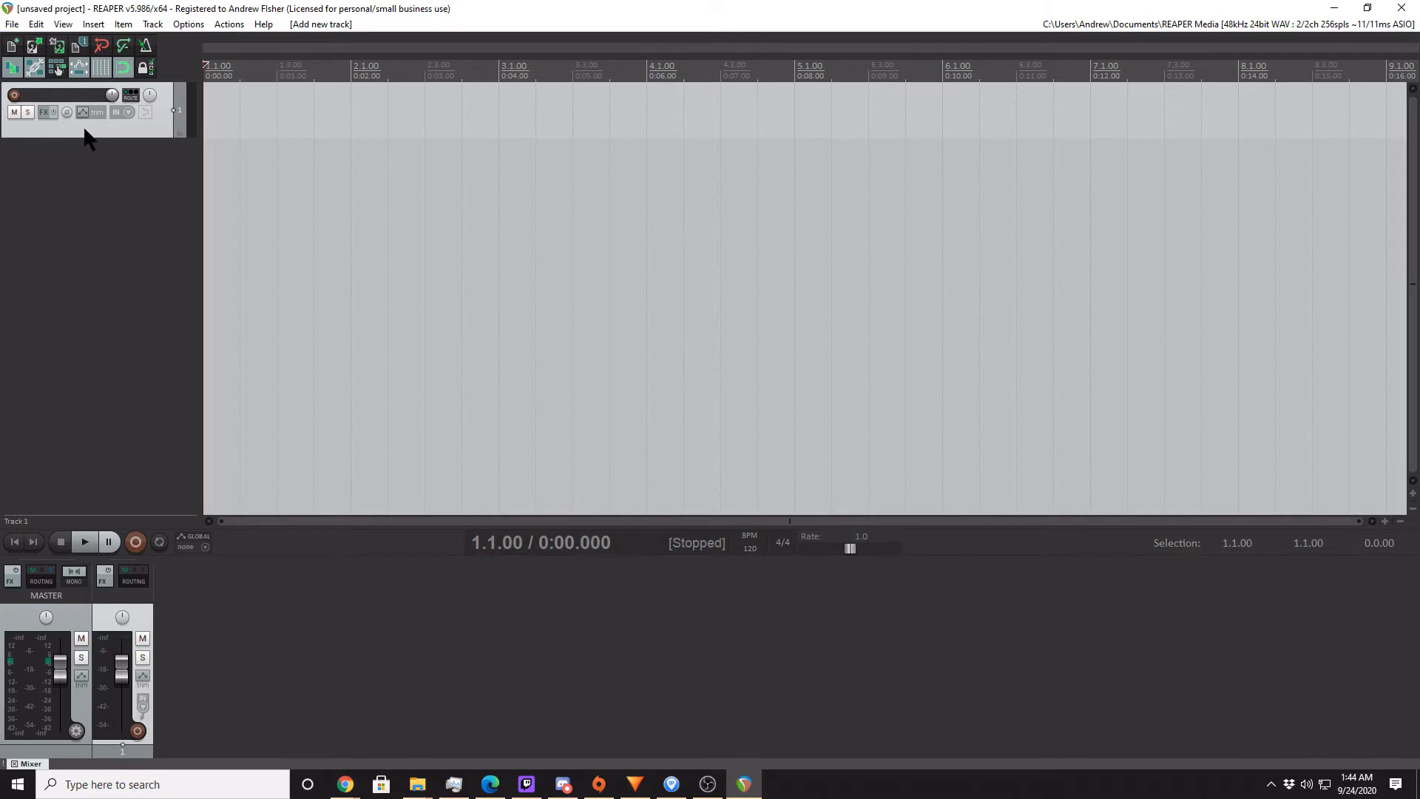
mouse_move(86, 148)
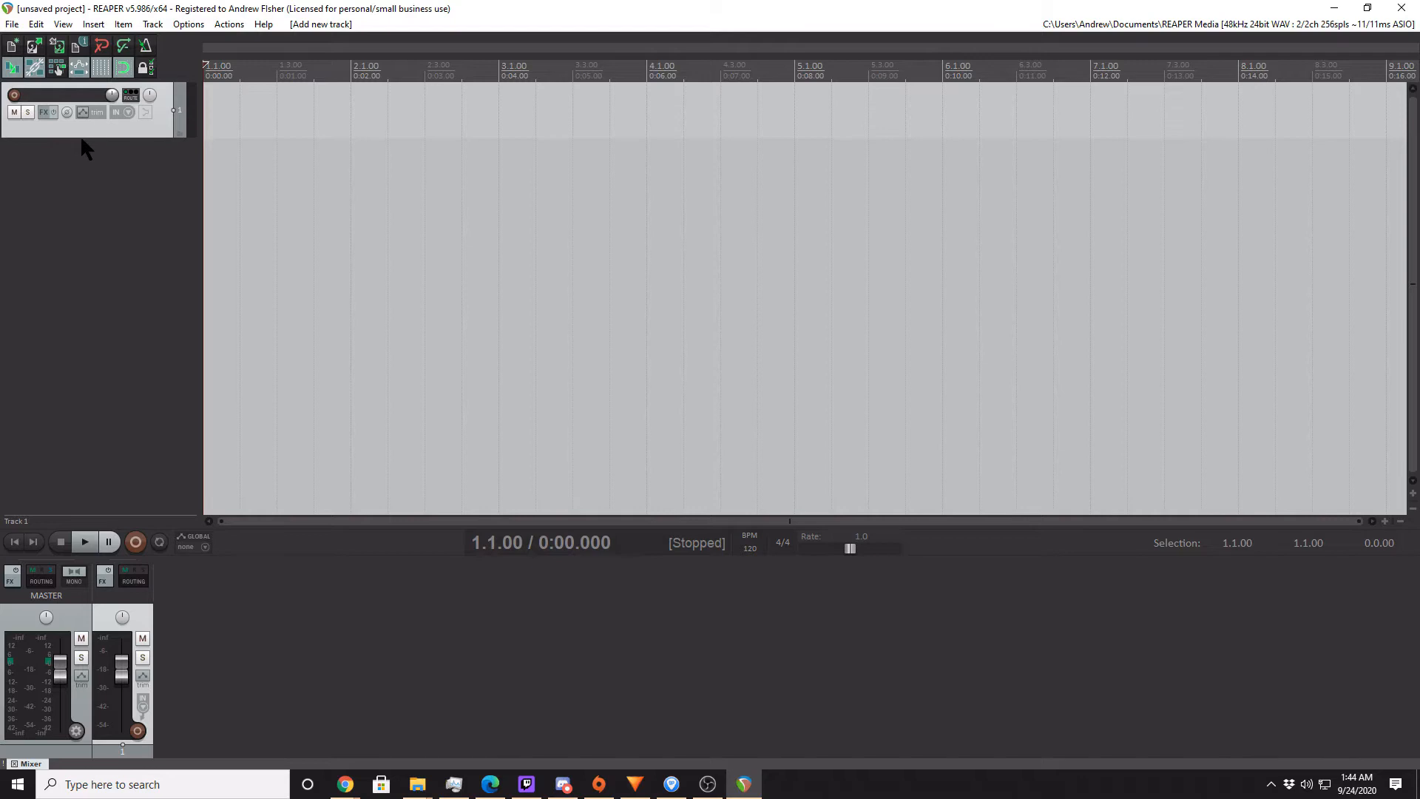
mouse_move(82, 138)
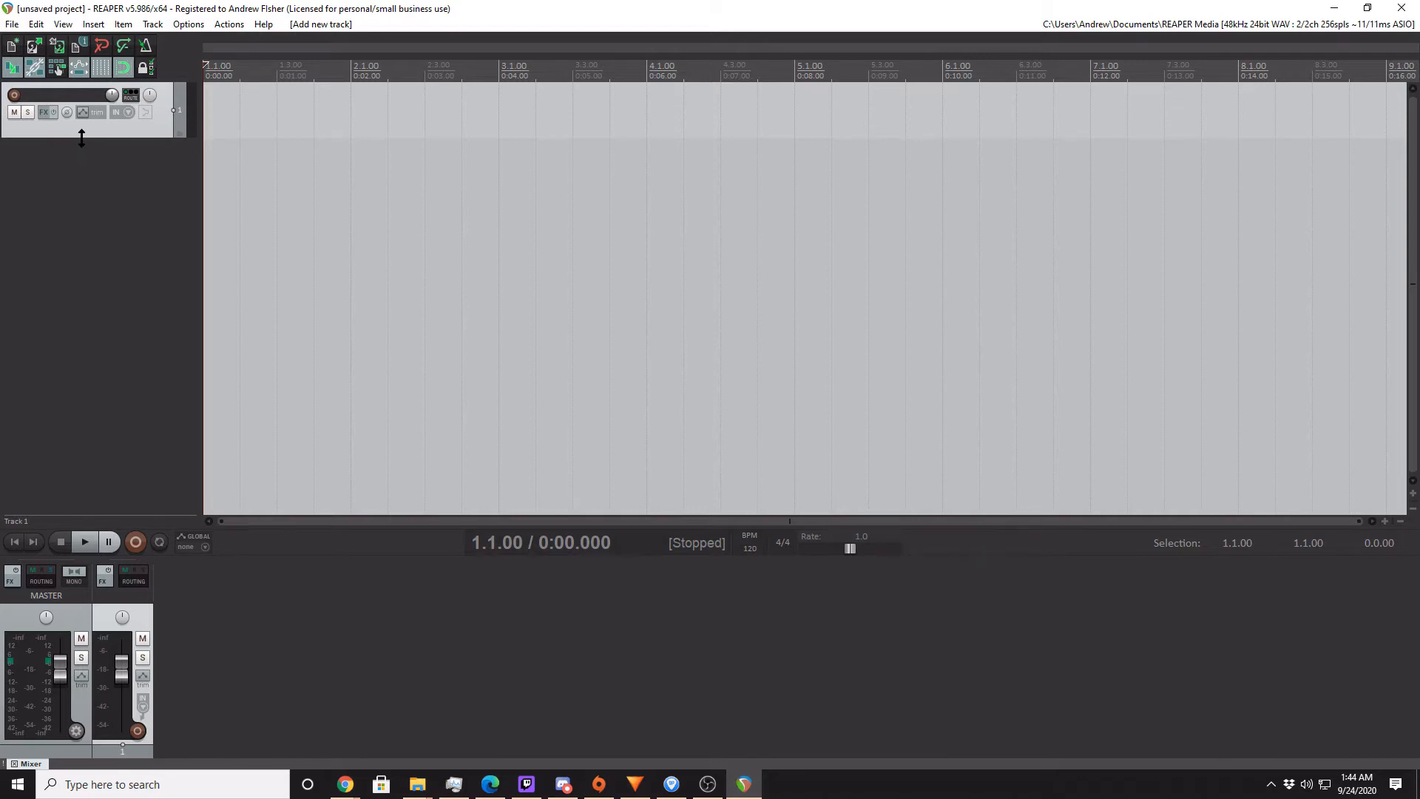
mouse_move(85, 148)
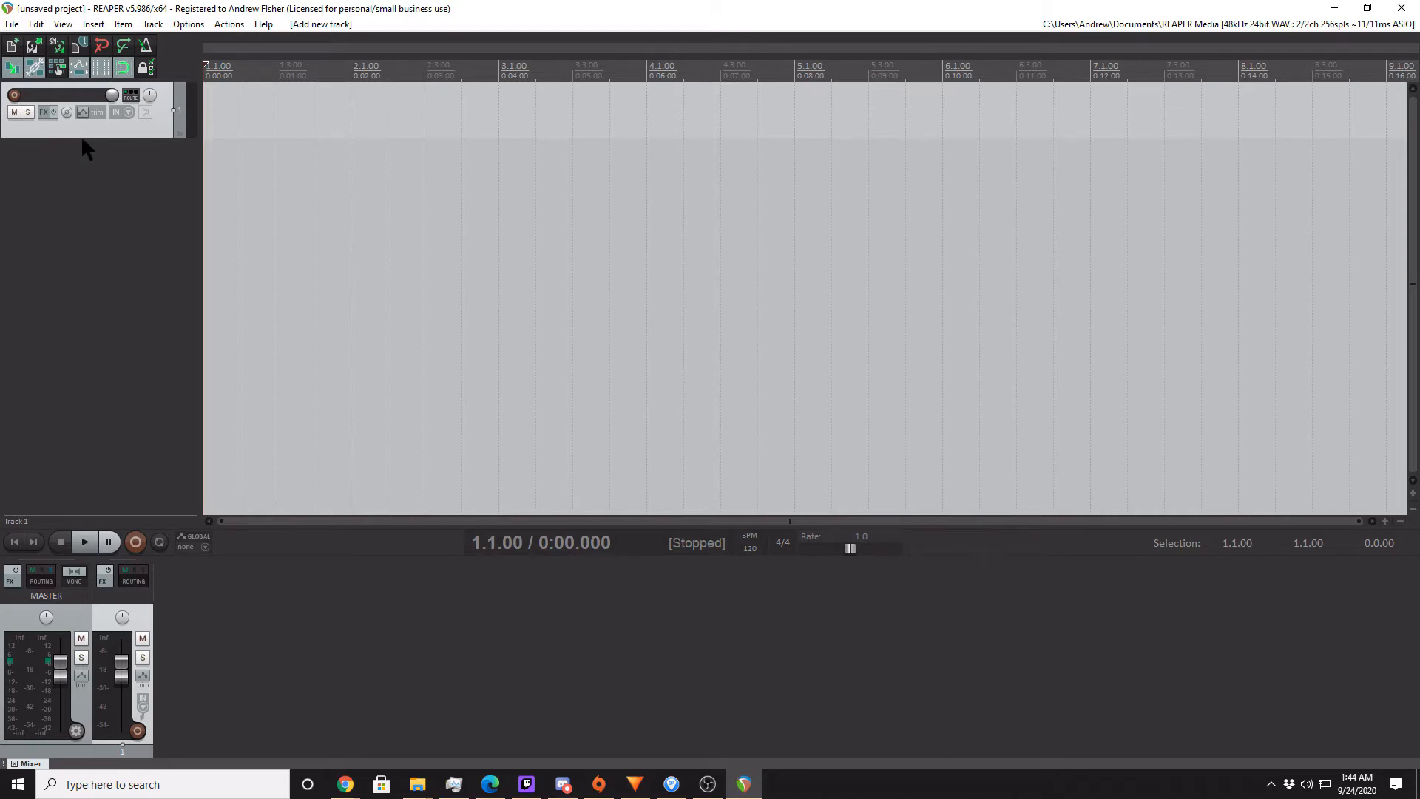
mouse_move(96, 133)
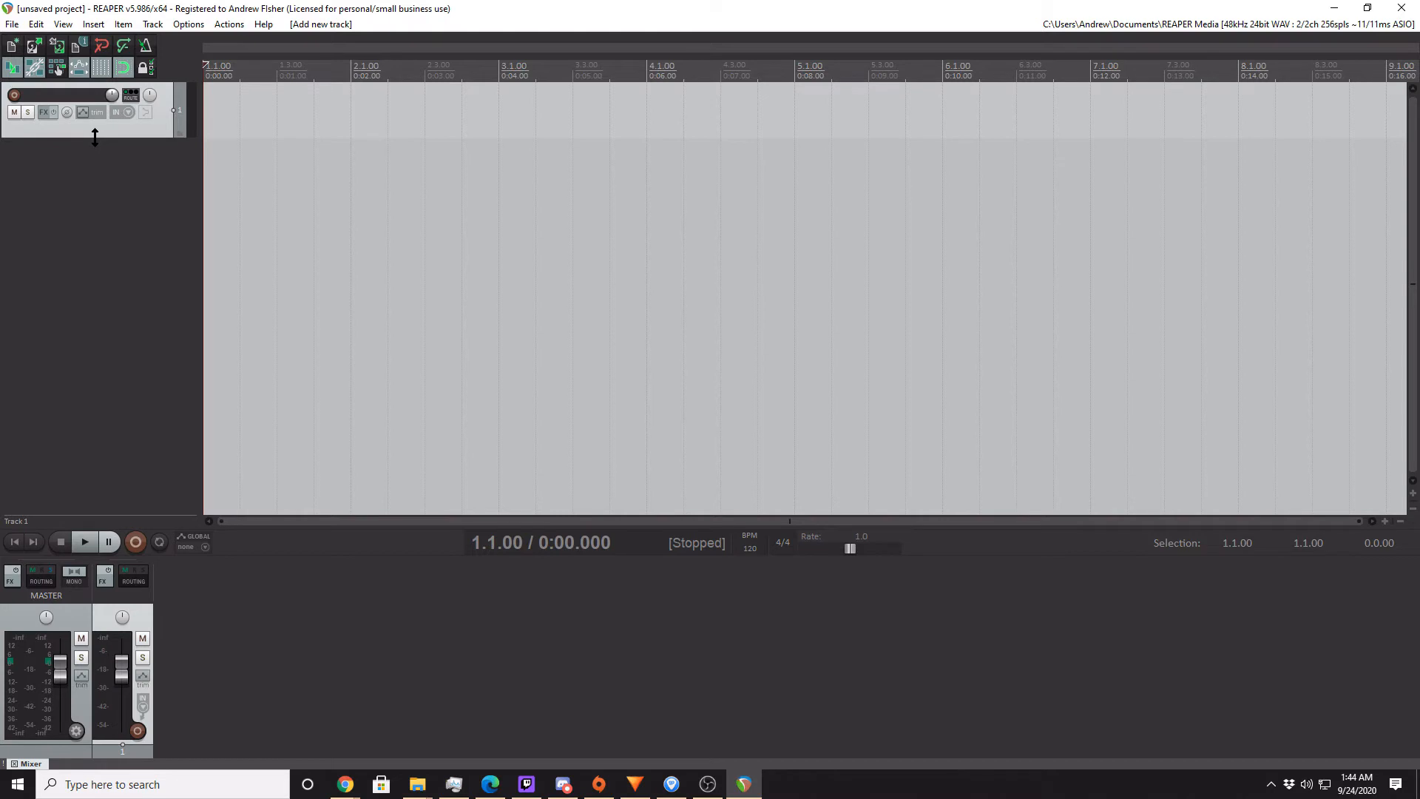
click(116, 112)
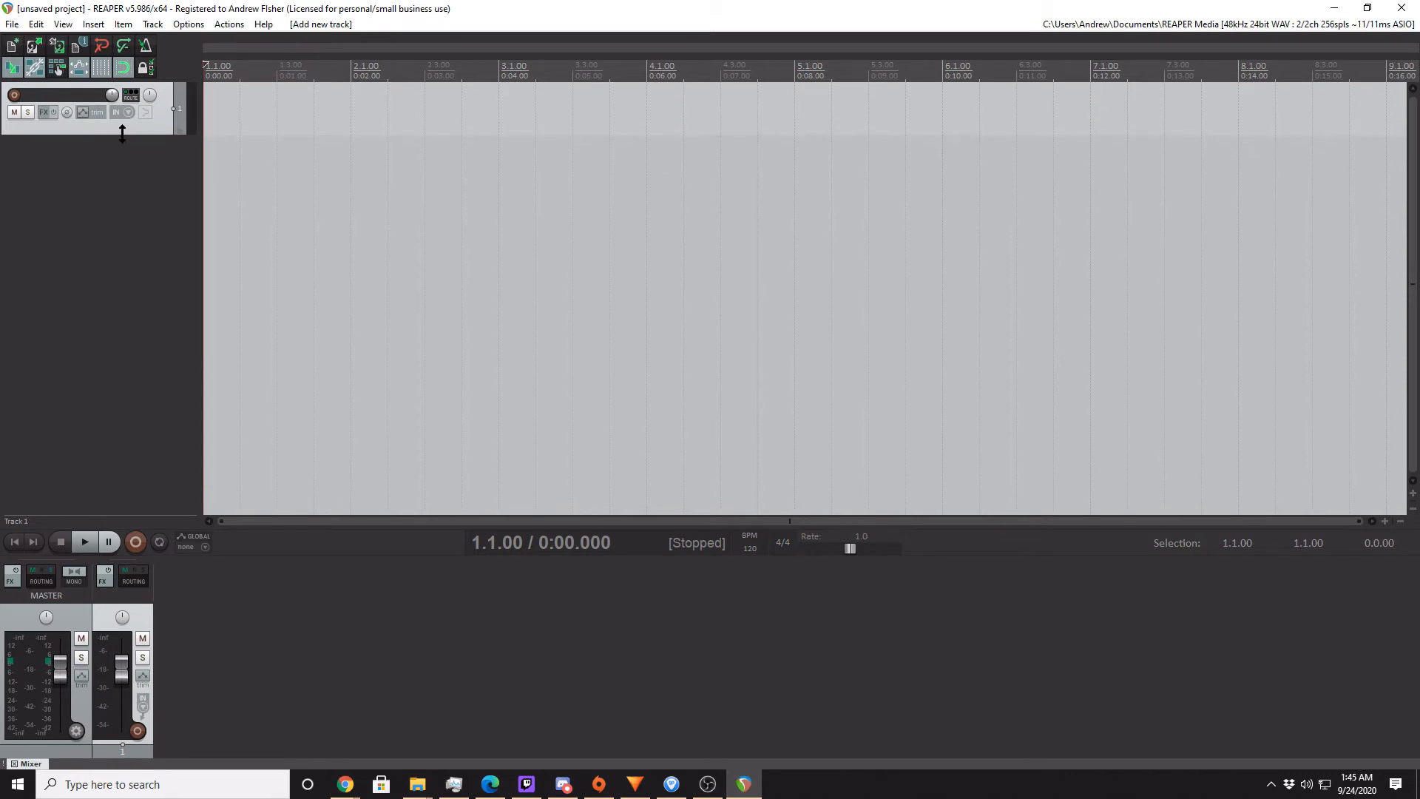
click(116, 112)
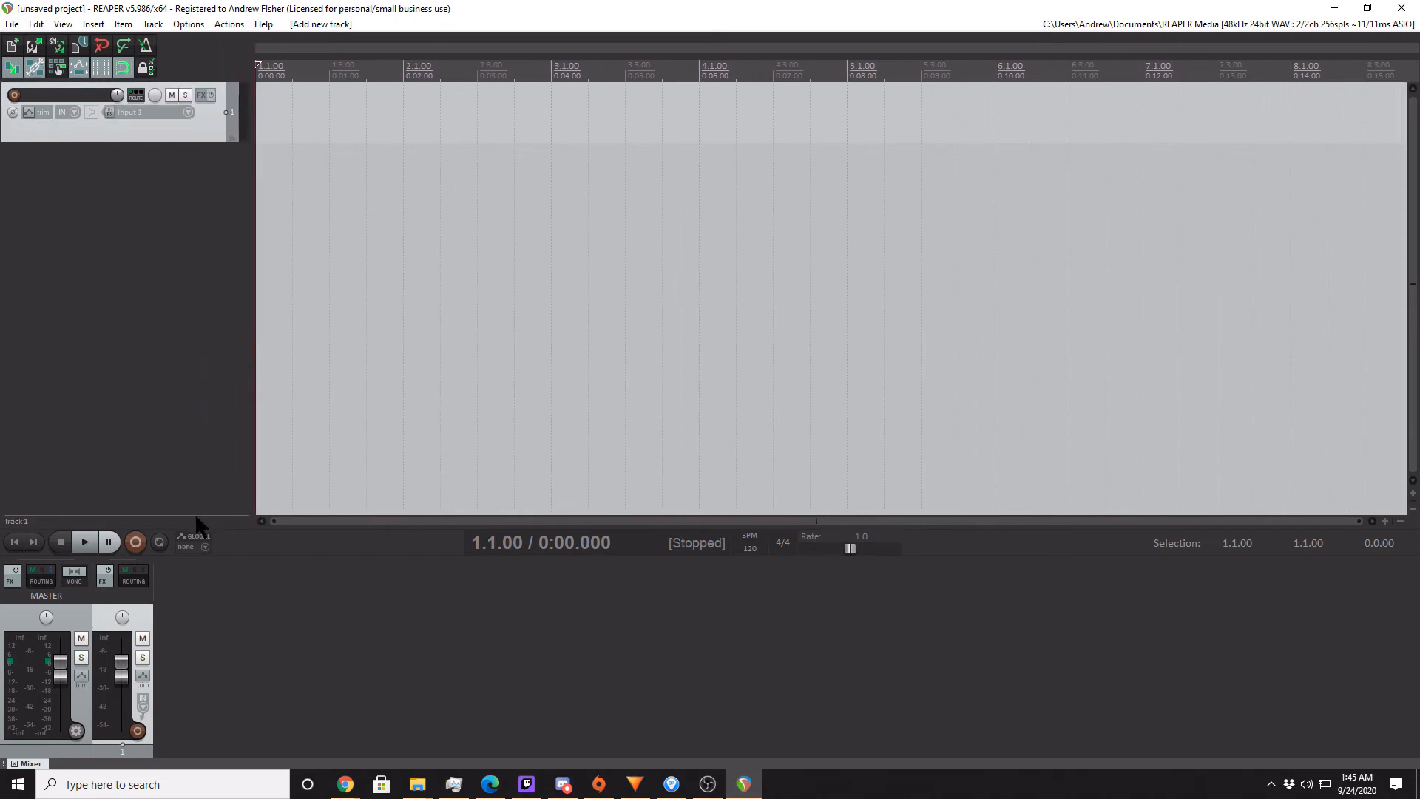
mouse_move(239, 281)
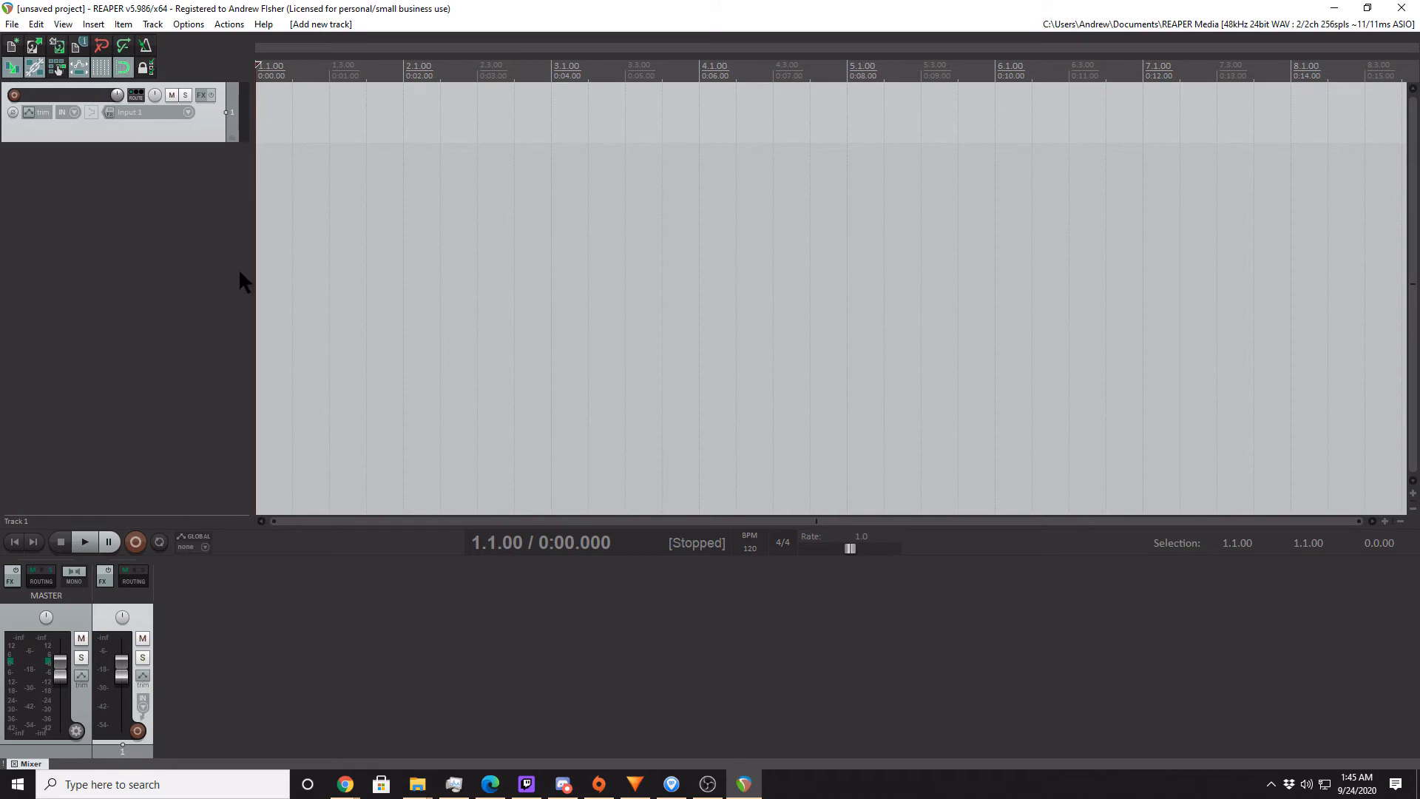
mouse_move(327, 332)
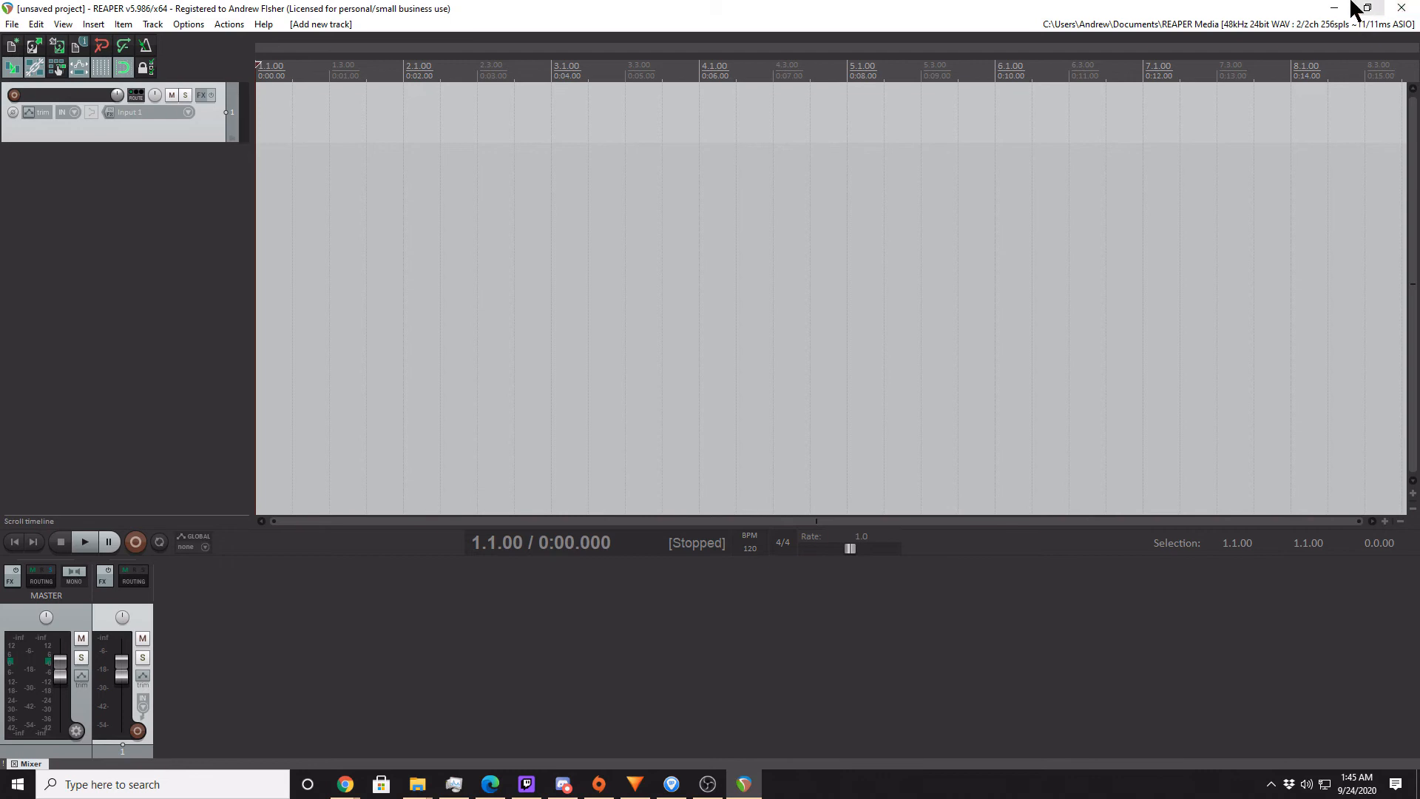
- Quit REAPER without saving the project, then relaunch it from the desktop shortcut
click(1400, 8)
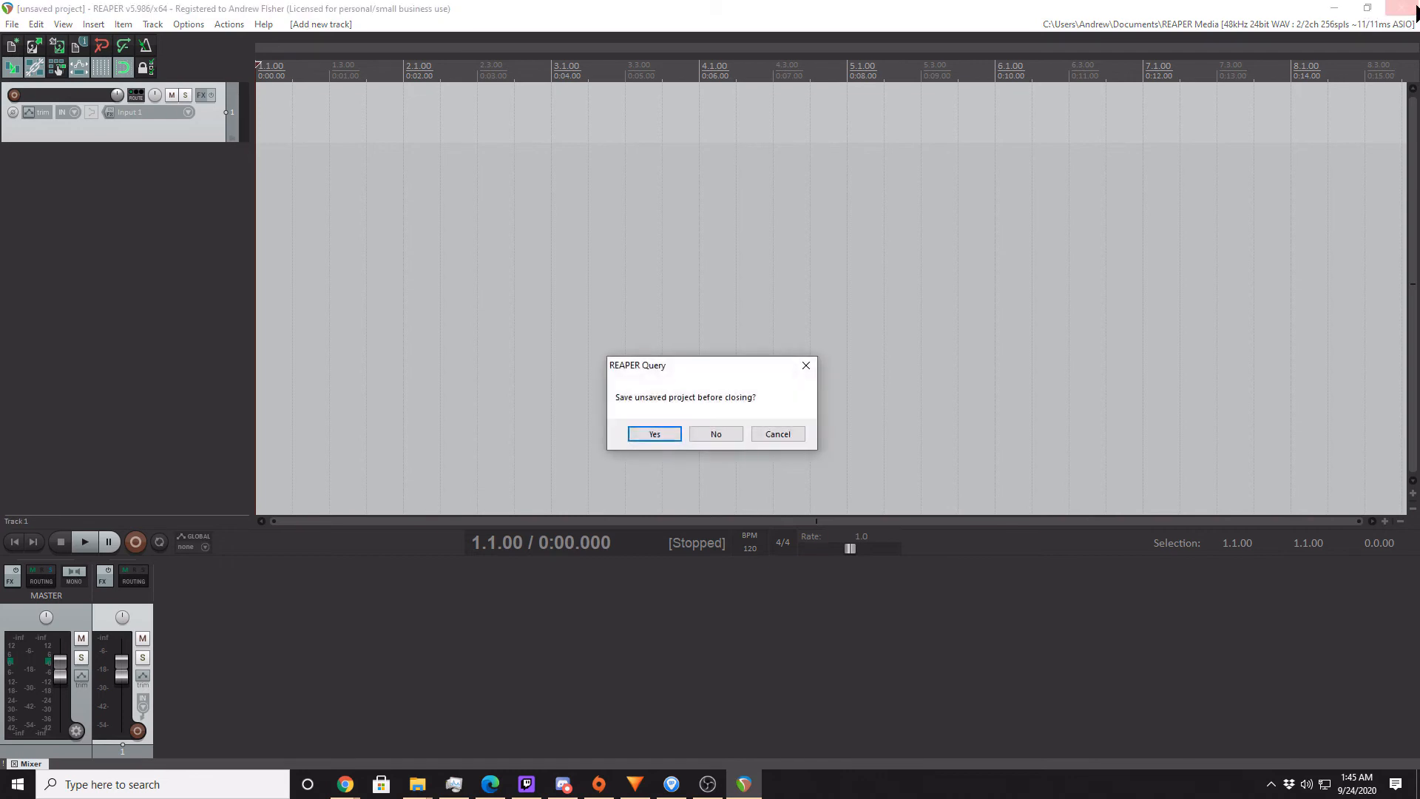
click(714, 433)
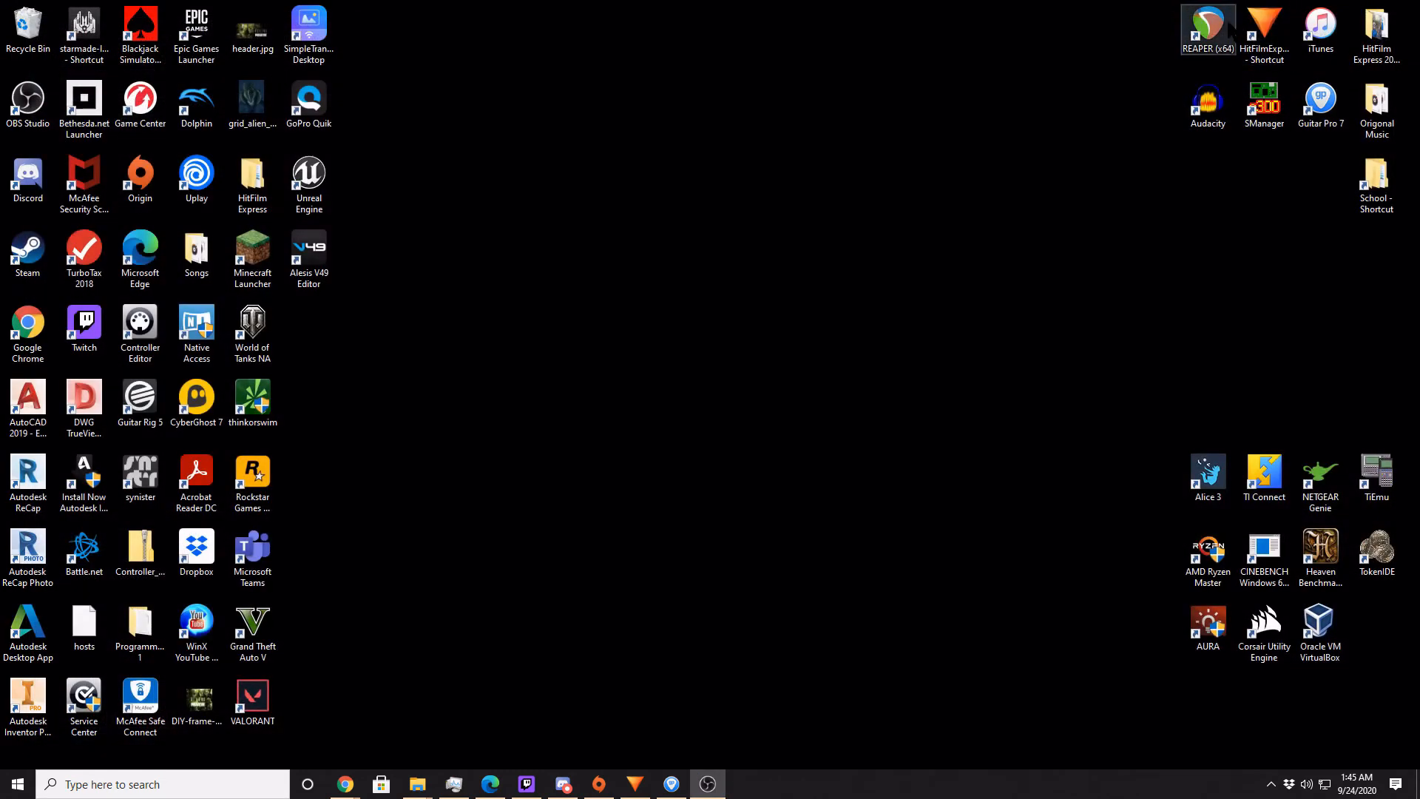
double_click(1207, 25)
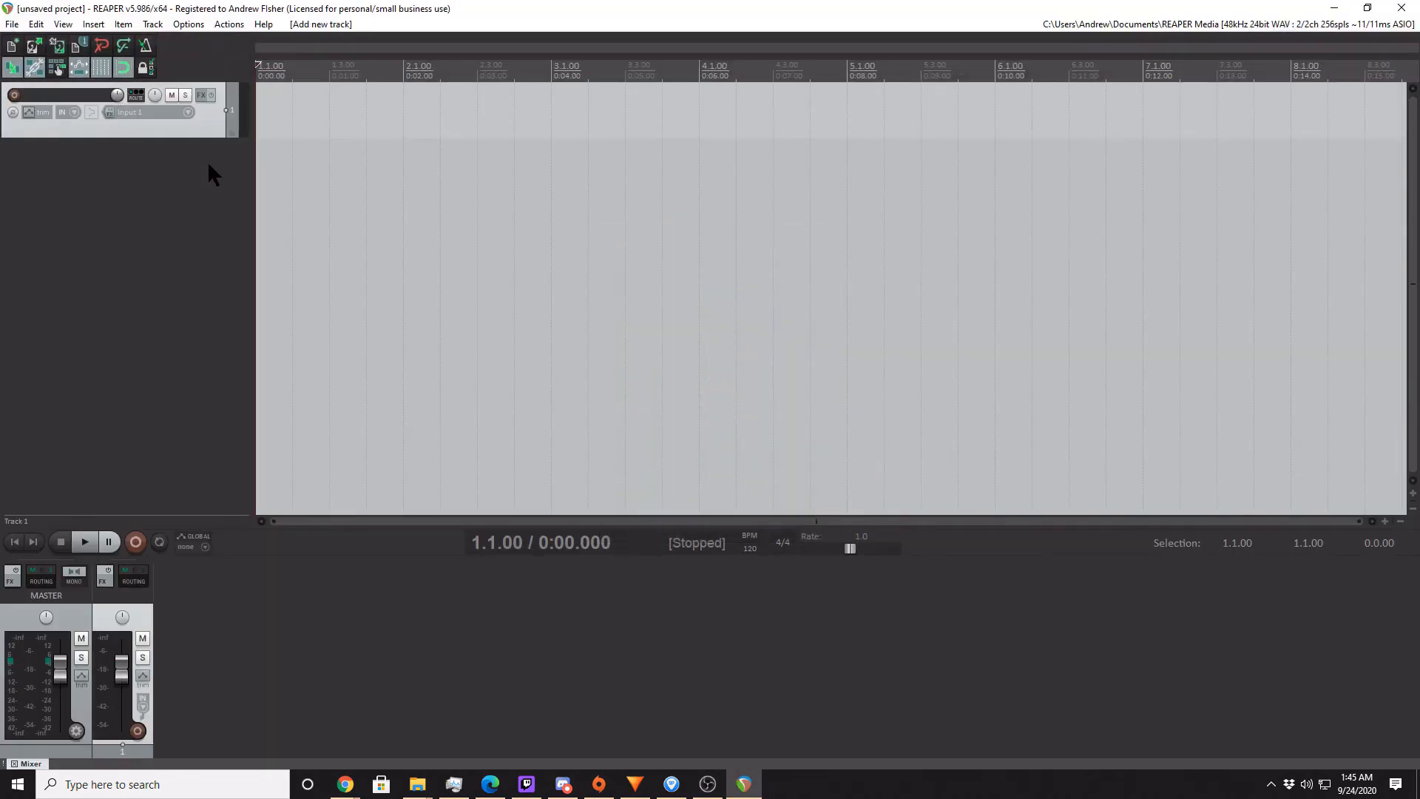
mouse_move(265, 240)
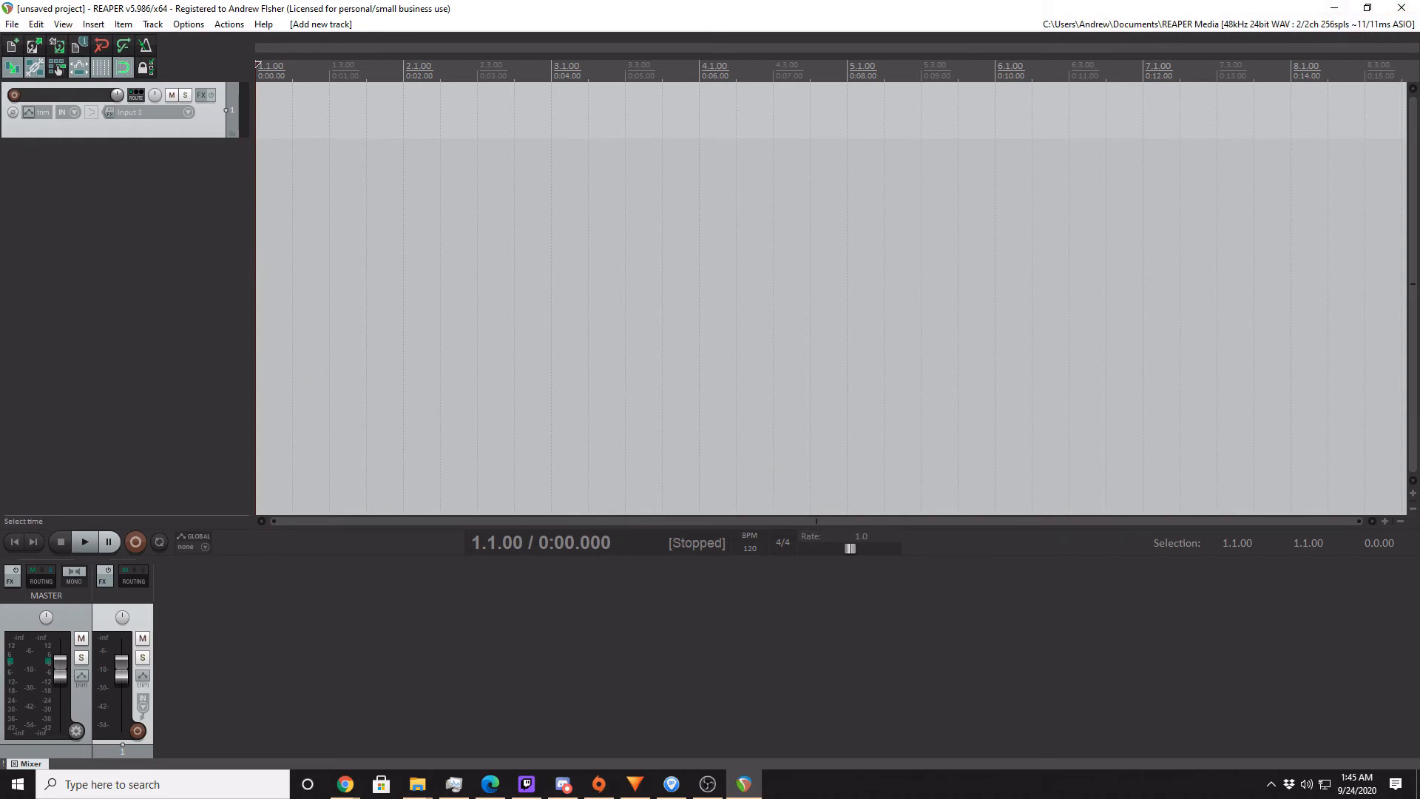
mouse_move(247, 335)
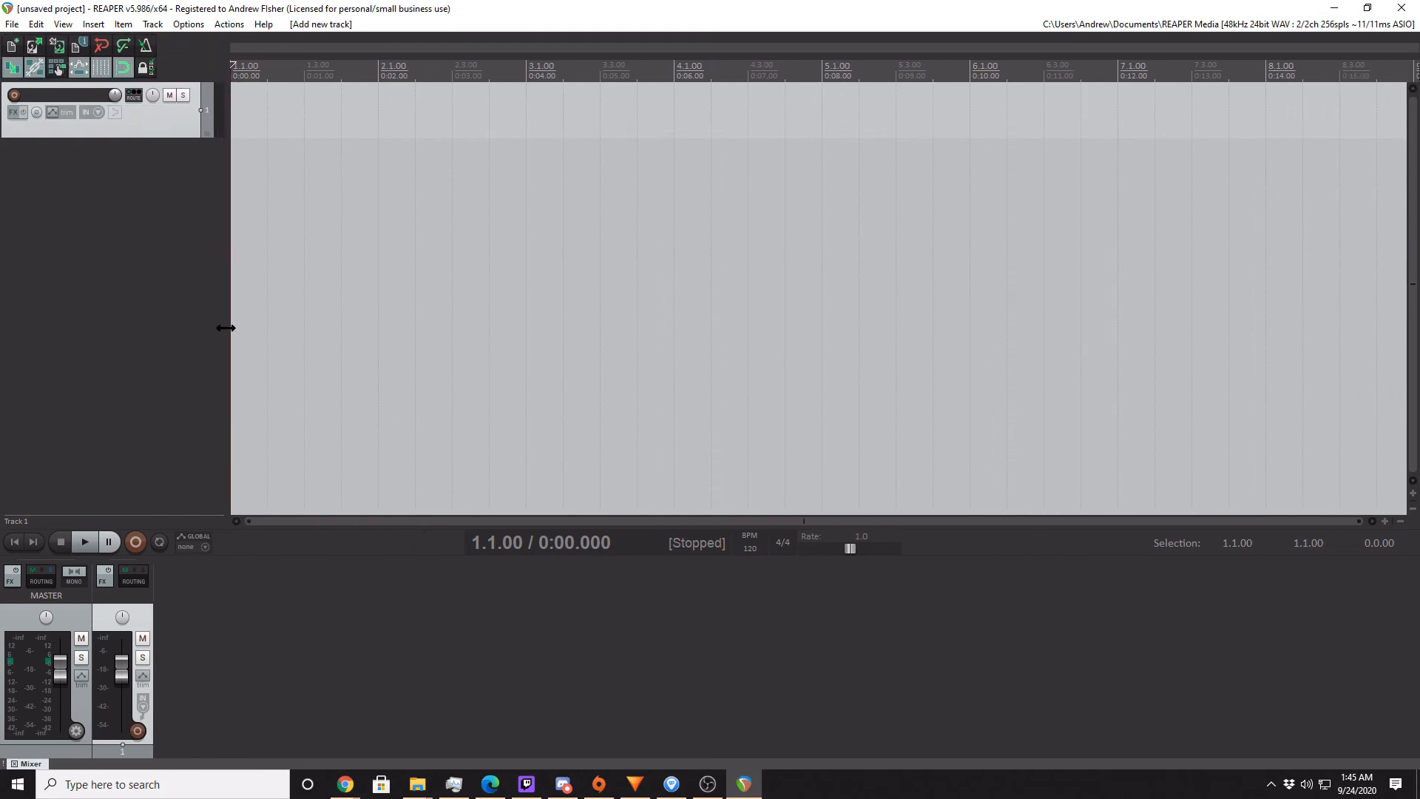
mouse_move(222, 339)
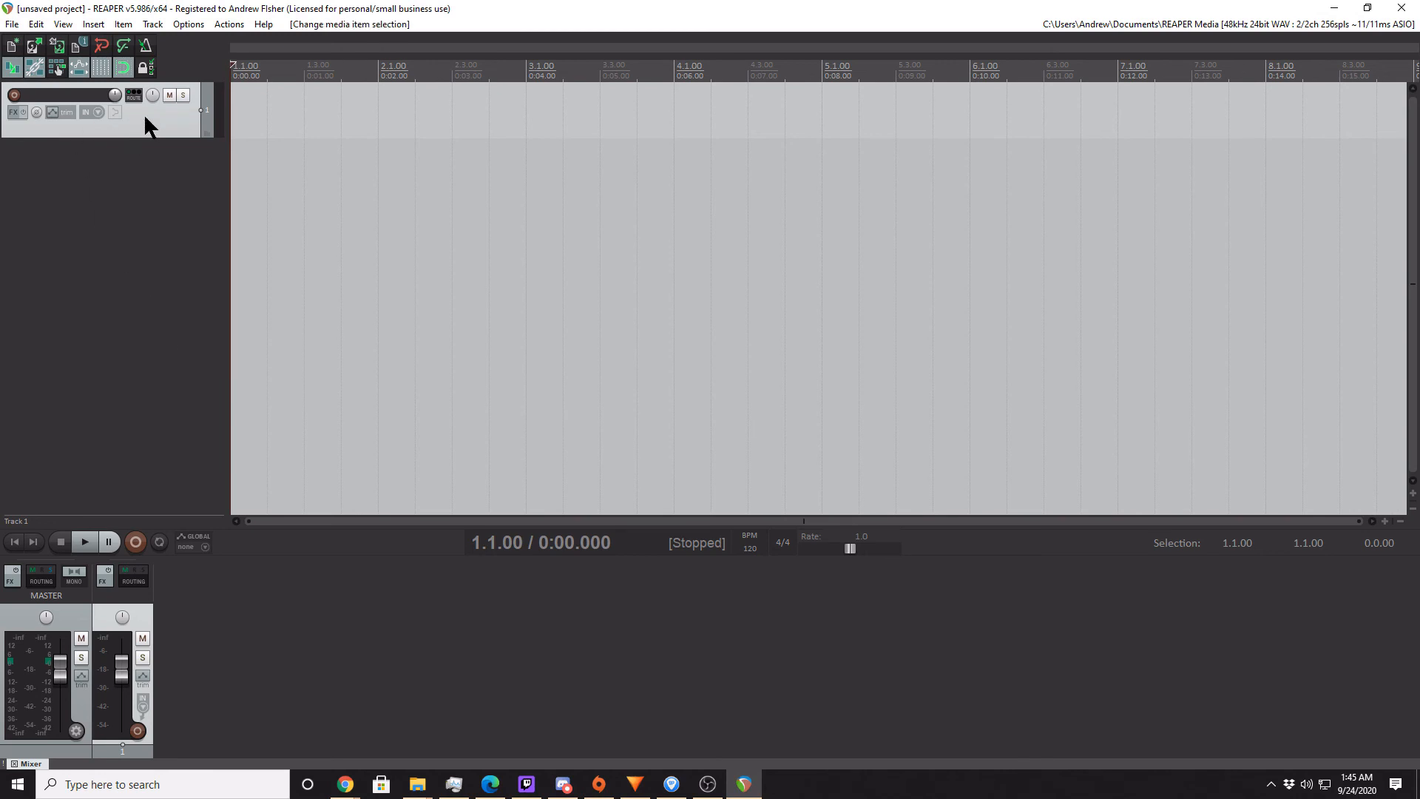
mouse_move(165, 125)
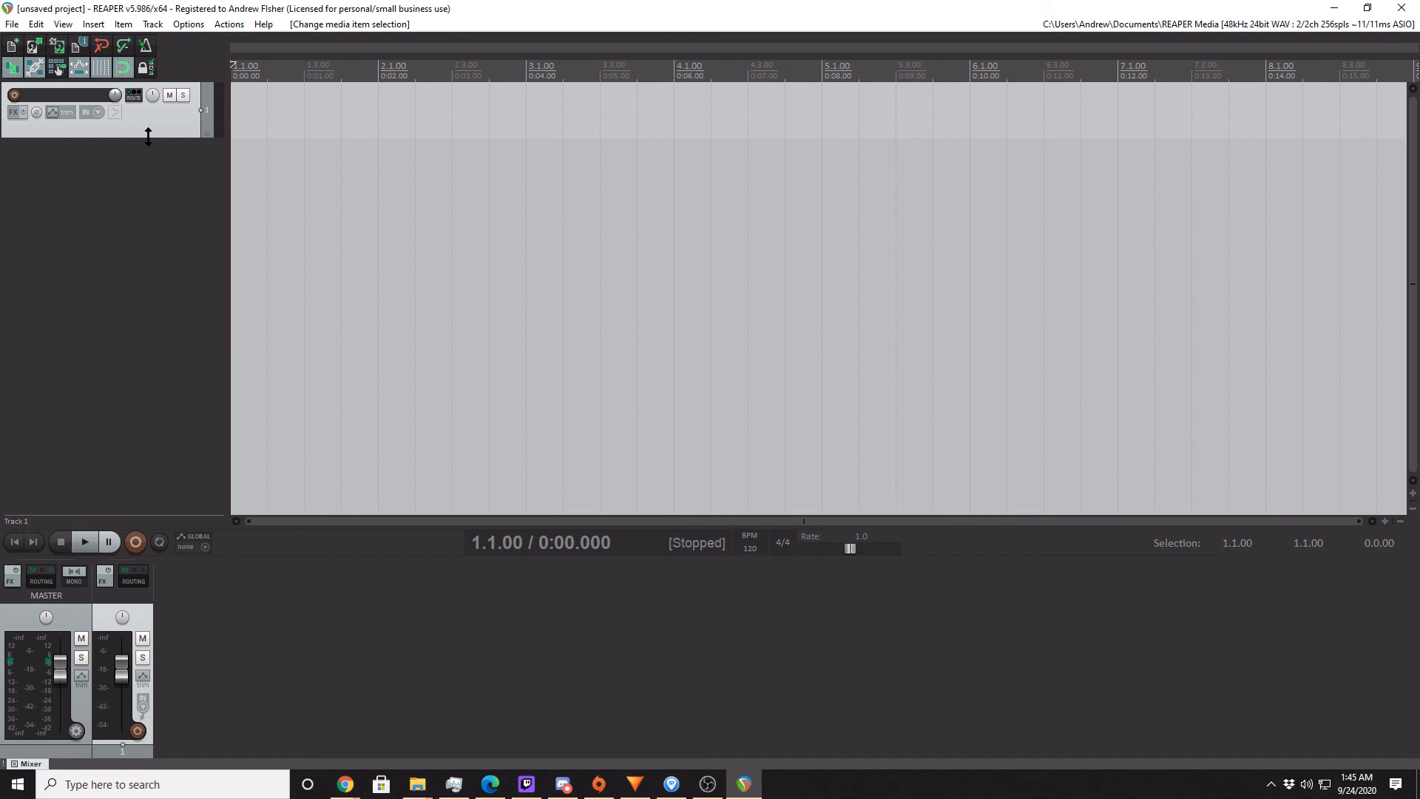
mouse_move(198, 145)
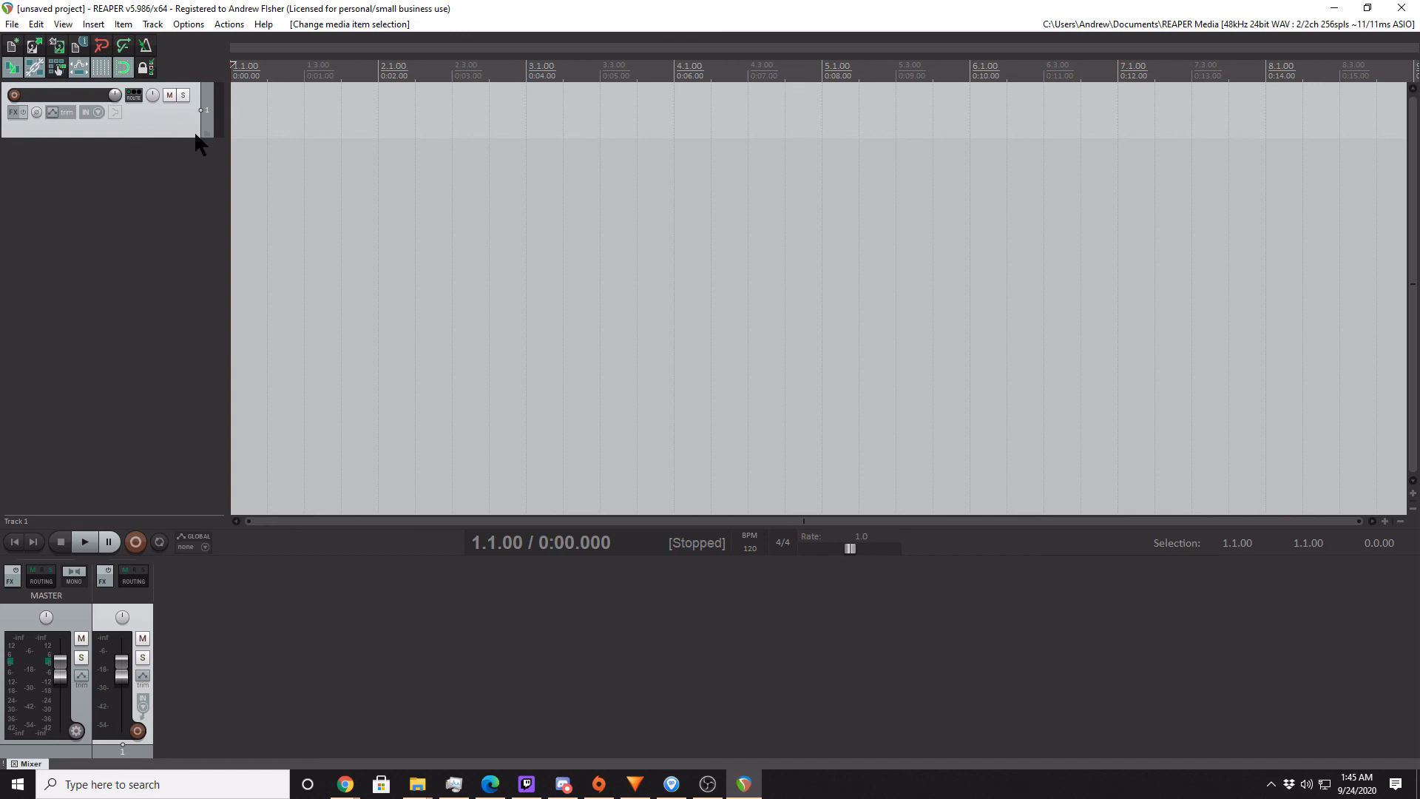
mouse_move(51, 252)
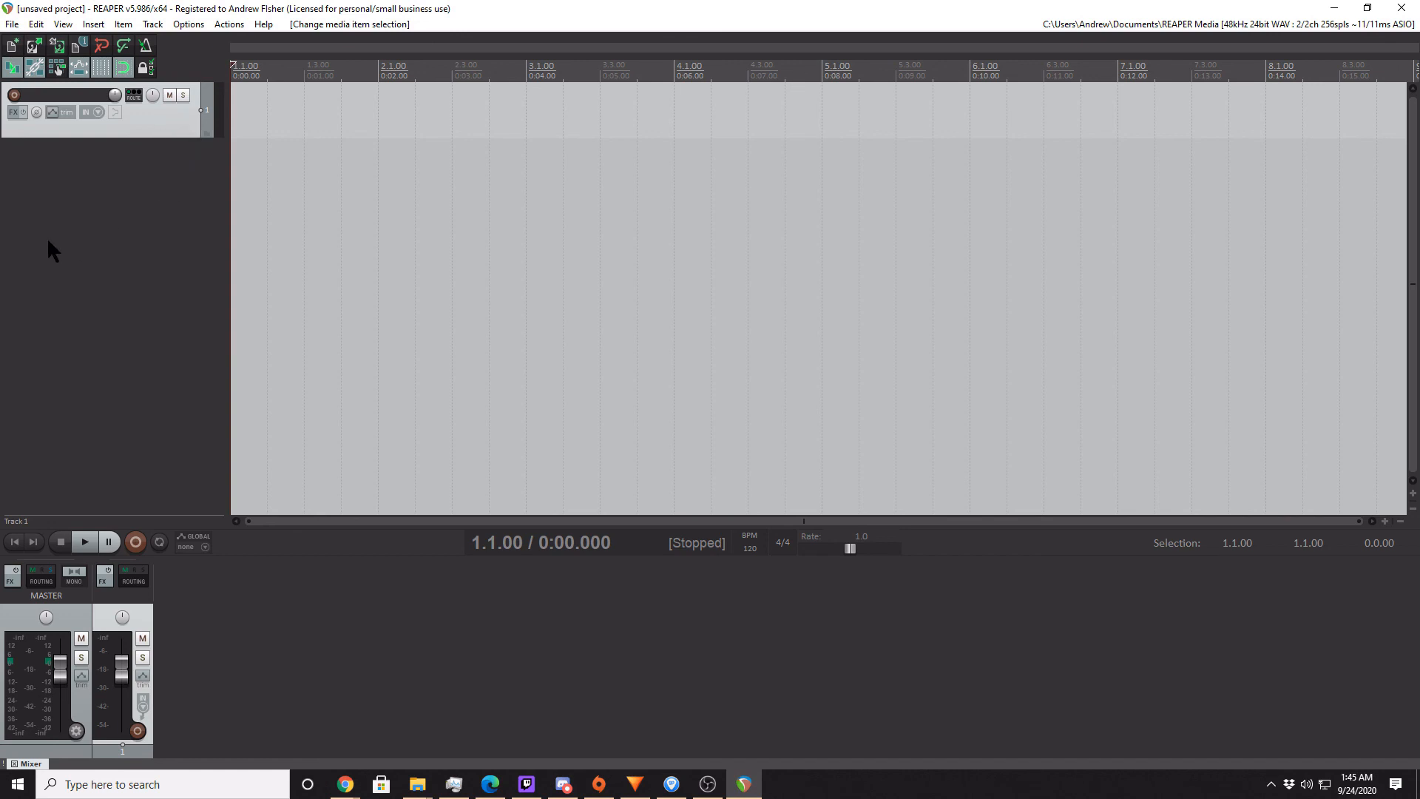